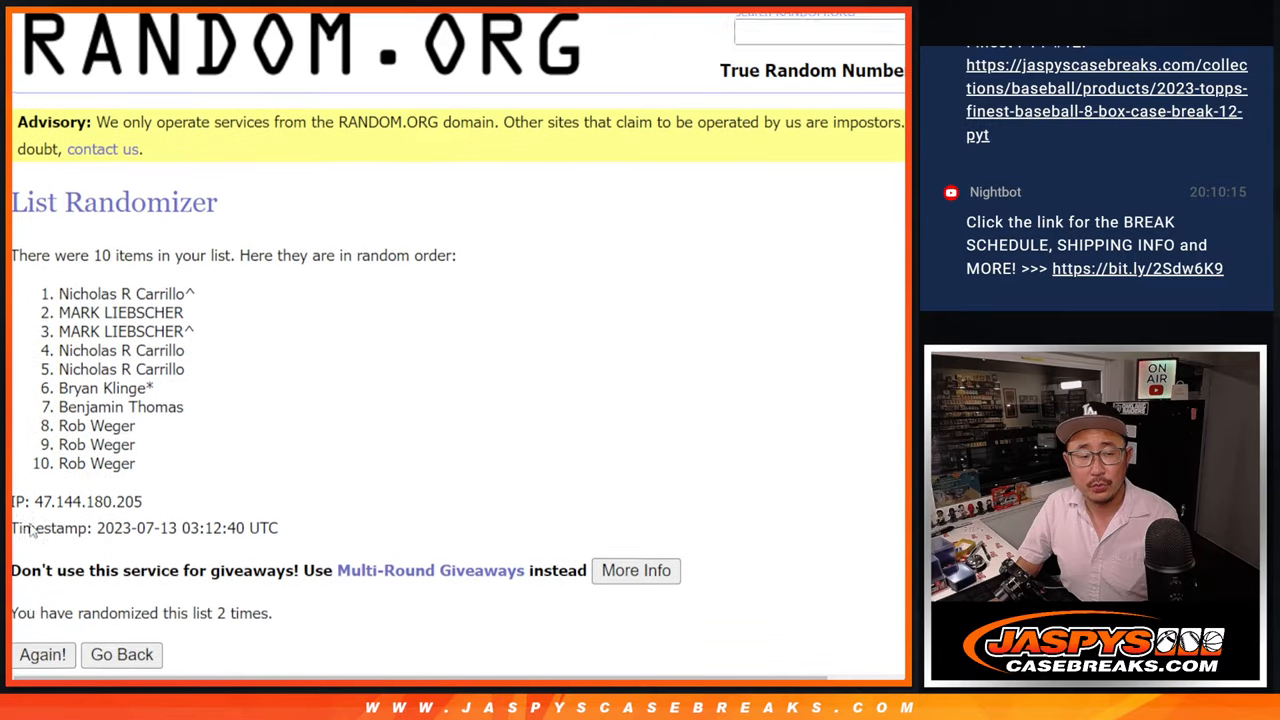
Step: Randomize the 0–9 number list again, reaching the ninth shuffle (1, 4, 5, 8, 6, 7, 3, 0, 2, 9)
click(42, 654)
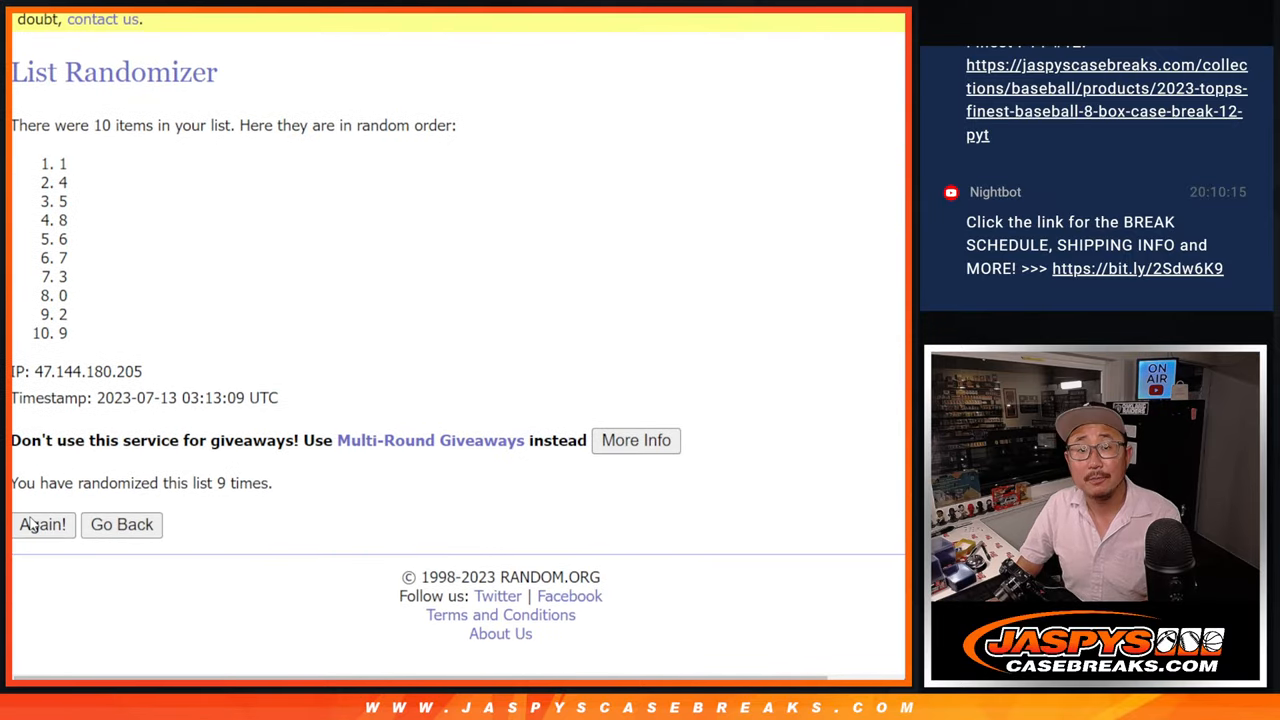